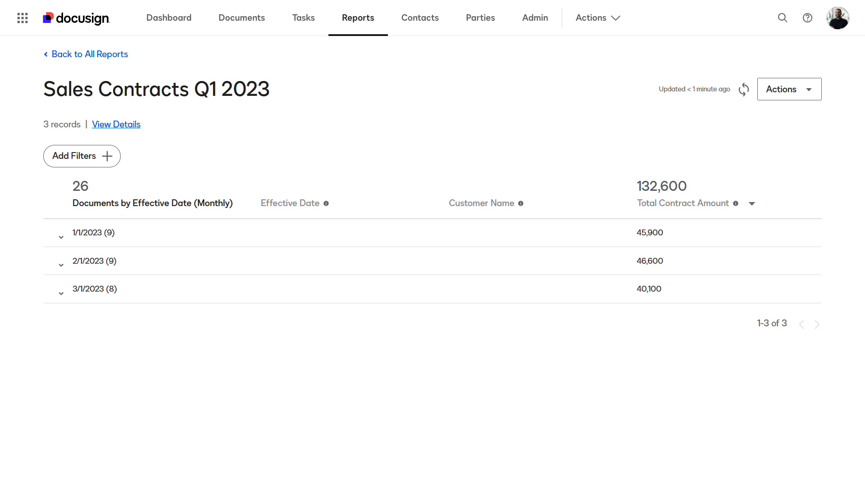
# Create a new Document Report named 'Sales Contracts Q1 2023' with a description from the Reports list
pyautogui.click(295, 203)
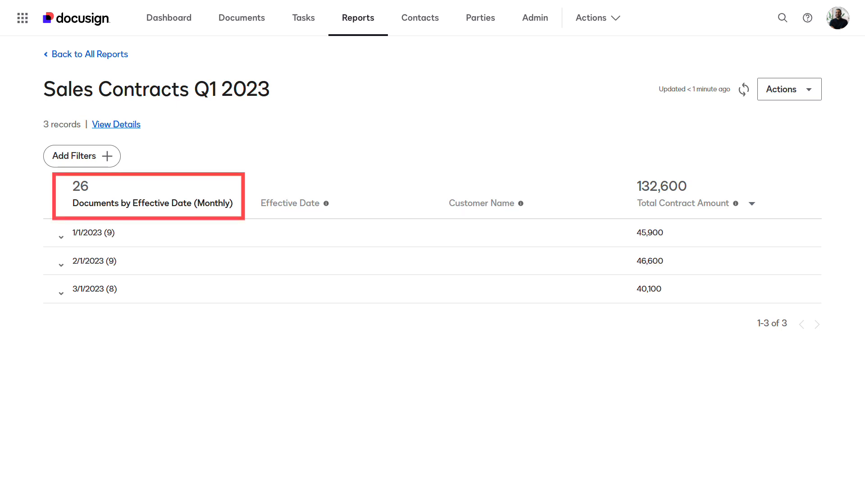
pyautogui.click(89, 54)
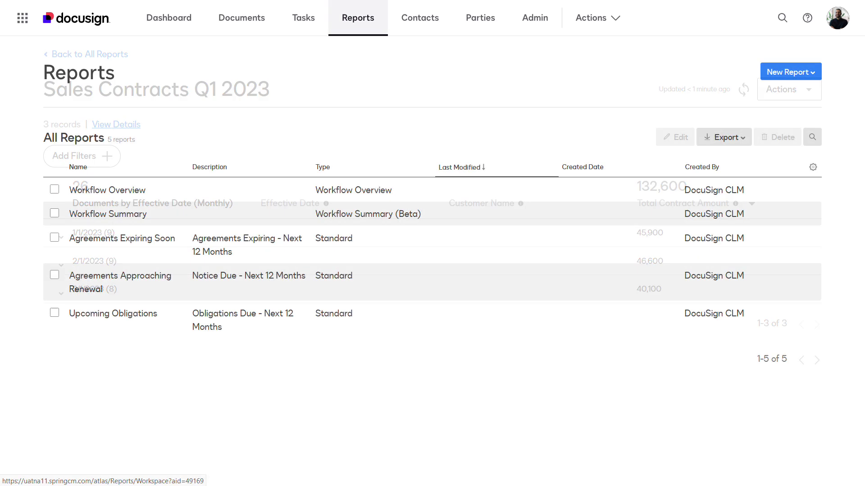
pyautogui.click(357, 17)
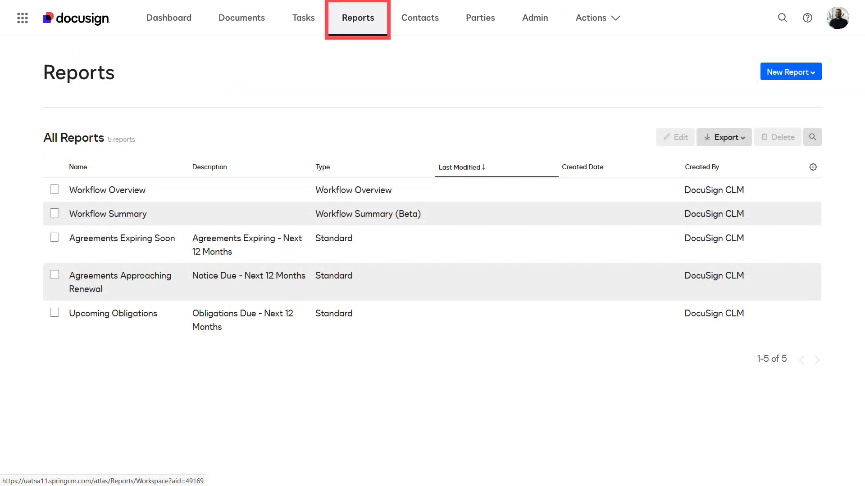
pyautogui.click(789, 71)
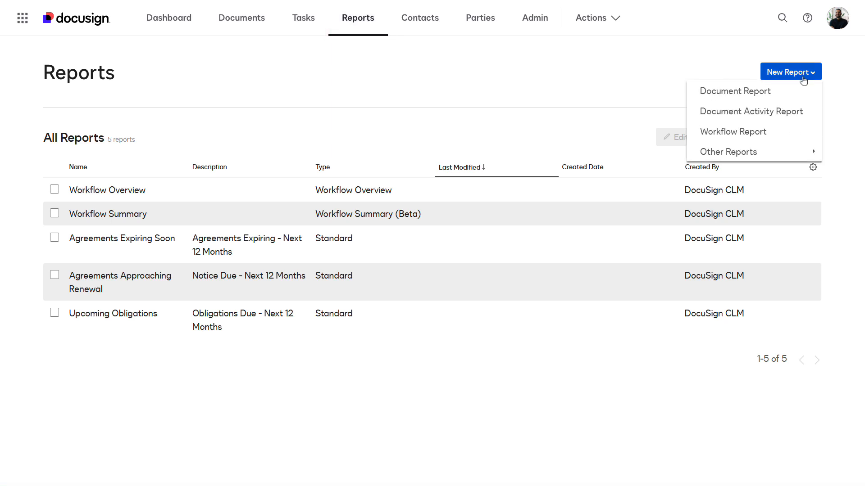
pyautogui.click(734, 91)
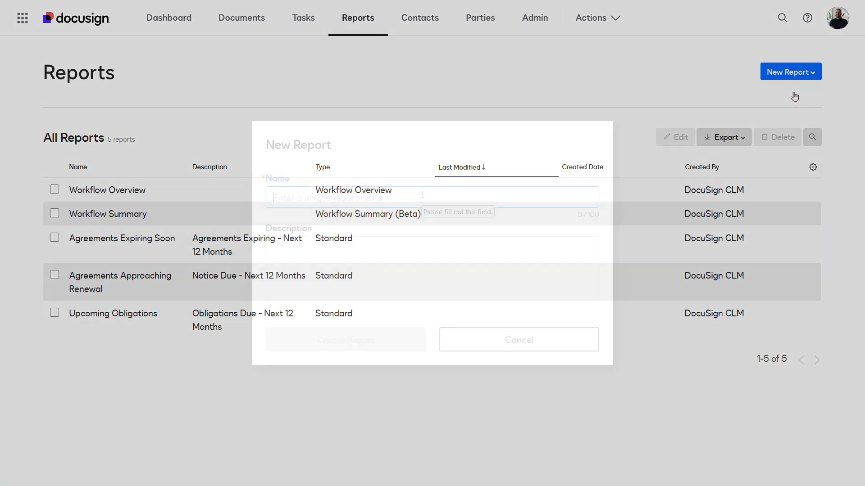
pyautogui.write('Sales Contracts Q1 2023')
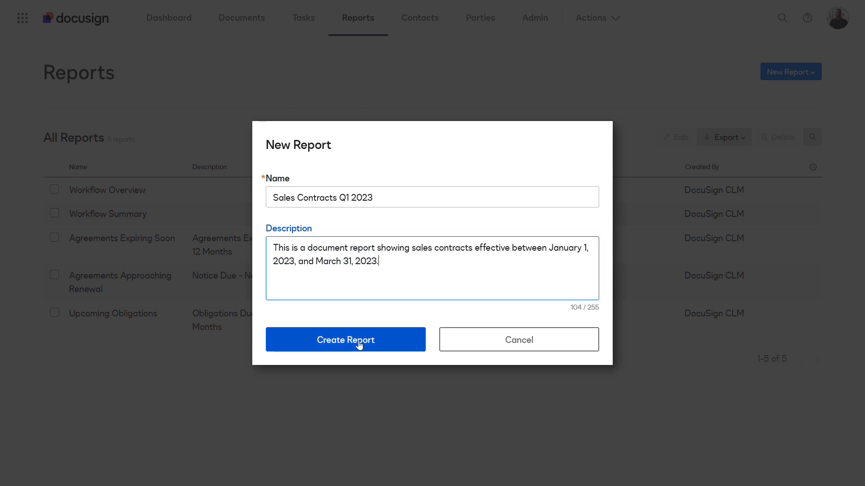
pyautogui.click(346, 339)
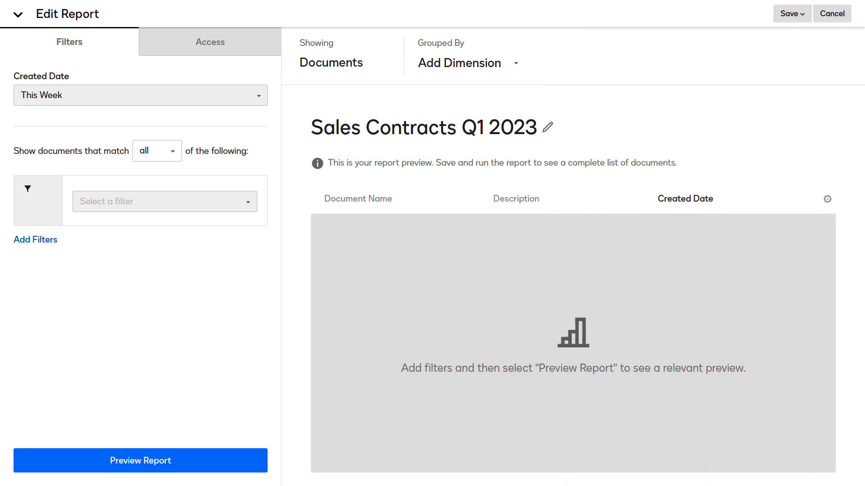
# Set the Created Date range to All Time
pyautogui.click(140, 95)
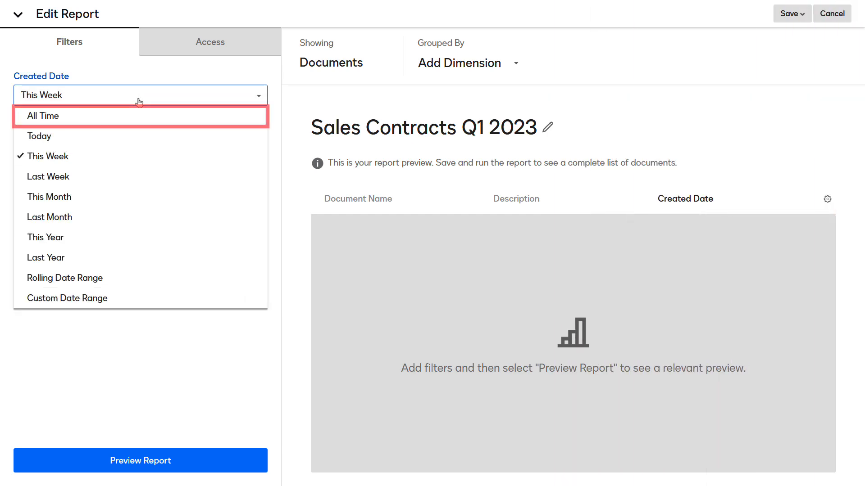
pyautogui.click(42, 115)
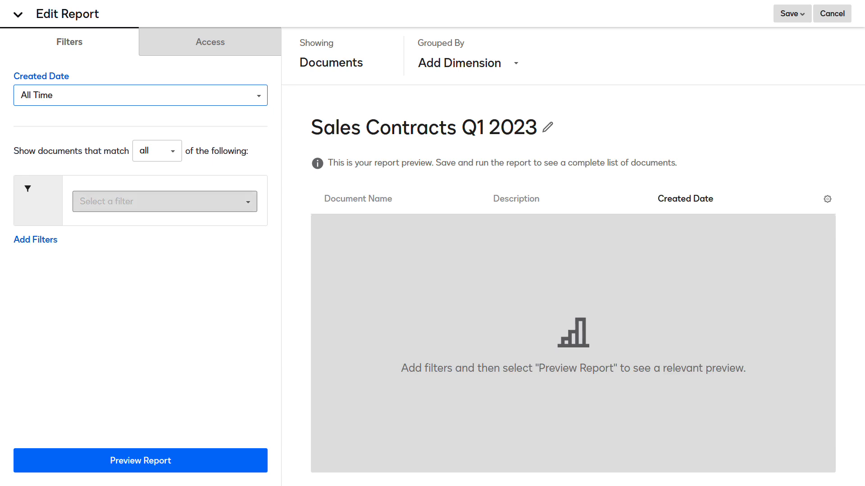
# Add a Document Attributes filter on Sales Contracts: Effective Date
pyautogui.click(164, 201)
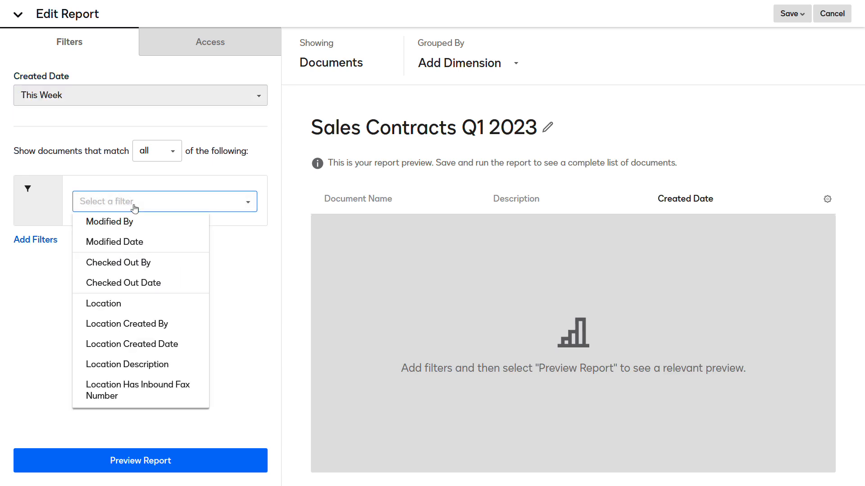
pyautogui.scroll(-3)
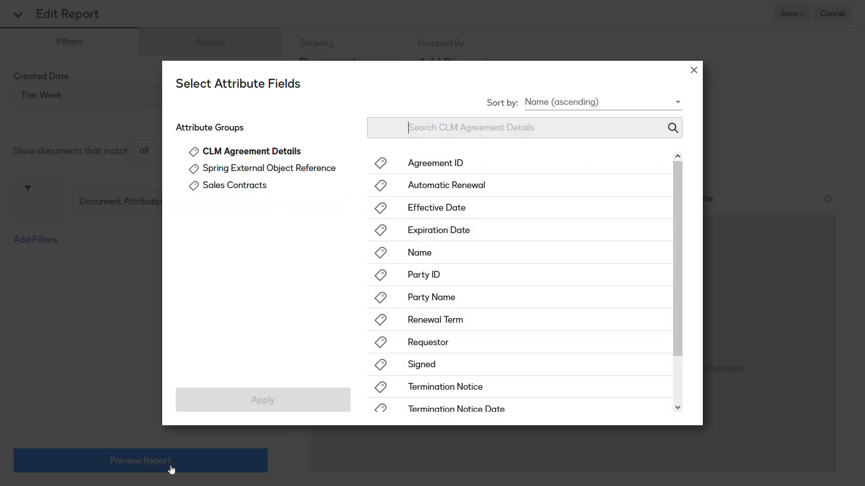
pyautogui.click(235, 185)
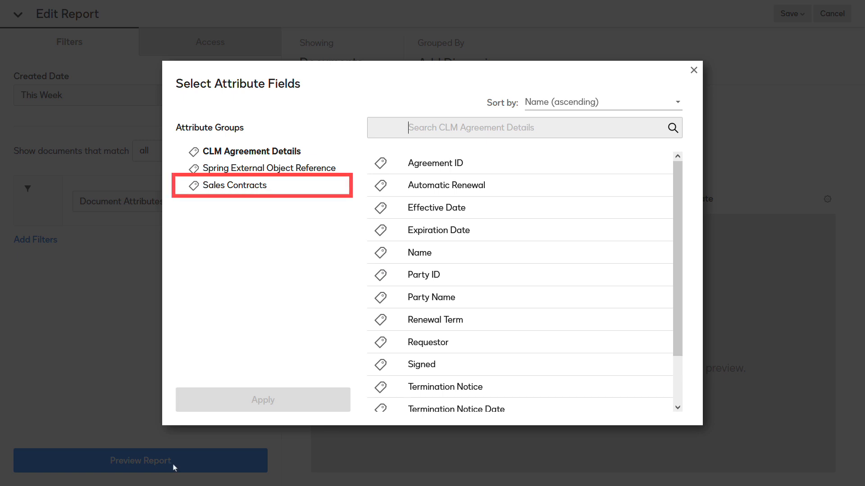
pyautogui.click(236, 185)
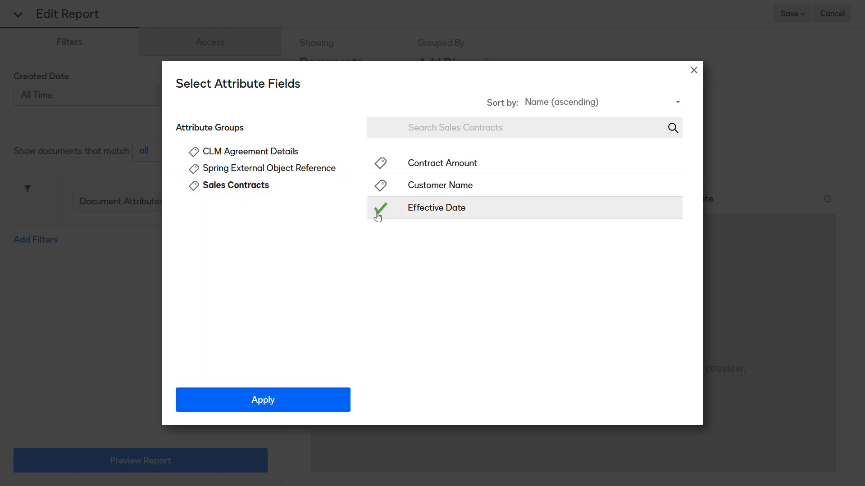
pyautogui.click(263, 400)
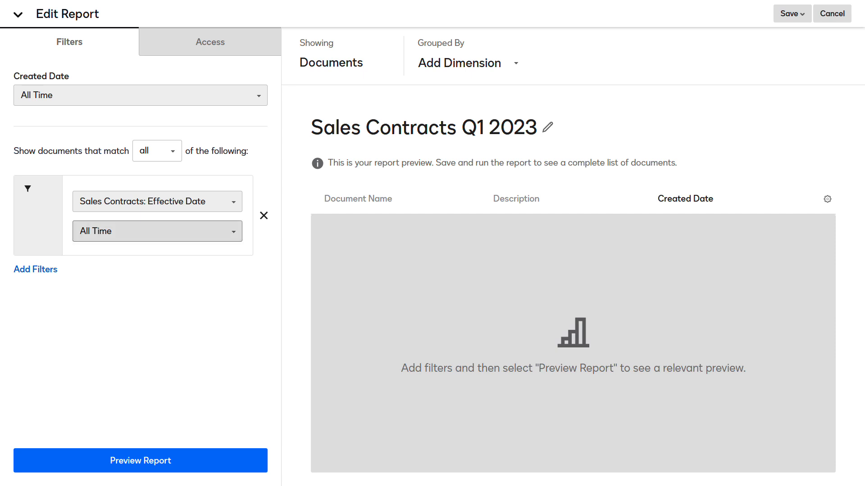
# Set the Effective Date filter to a custom range of 1/1/2023 through 3/31/2023
pyautogui.click(157, 231)
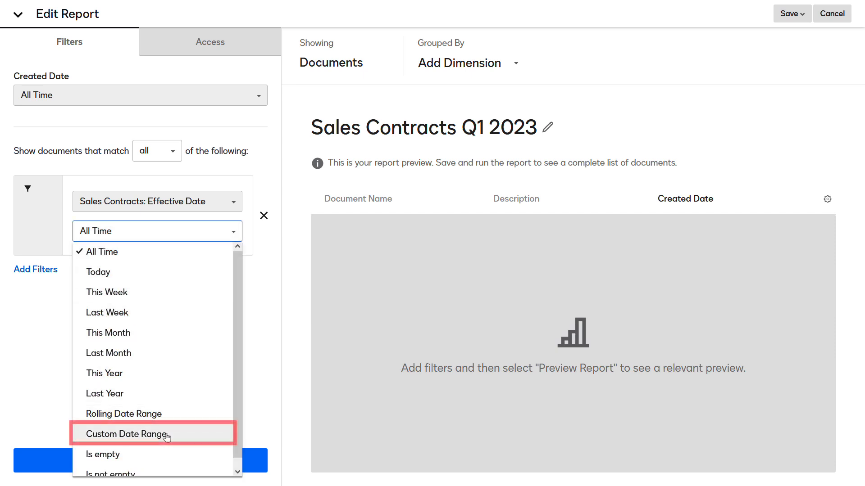
pyautogui.click(126, 433)
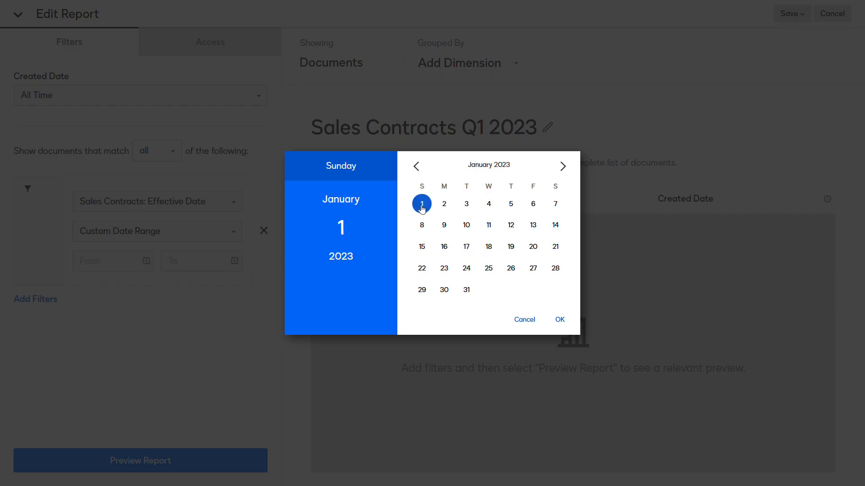
pyautogui.click(562, 166)
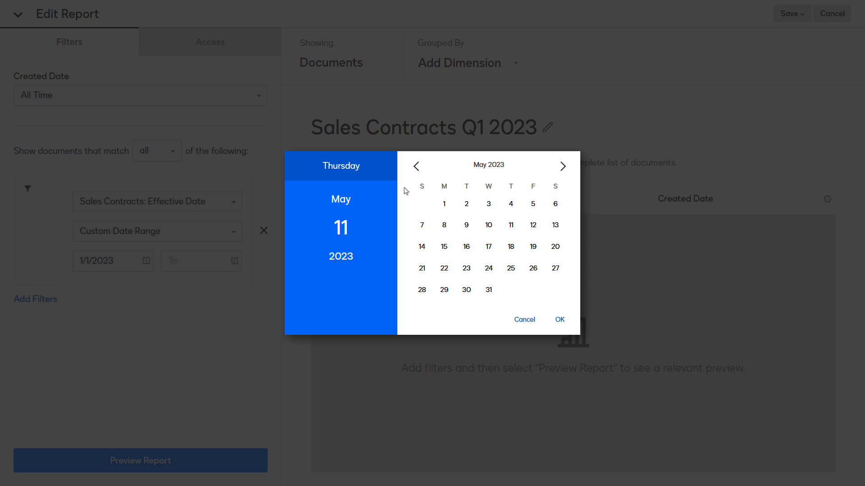
pyautogui.click(558, 319)
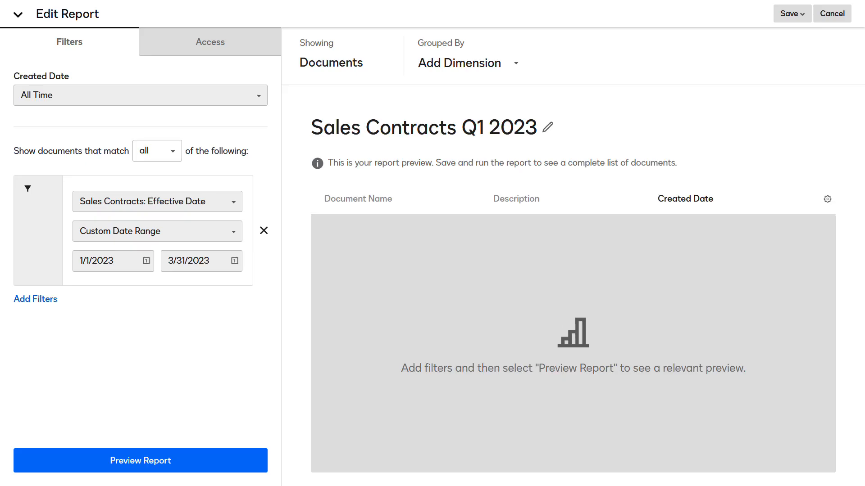
pyautogui.click(827, 198)
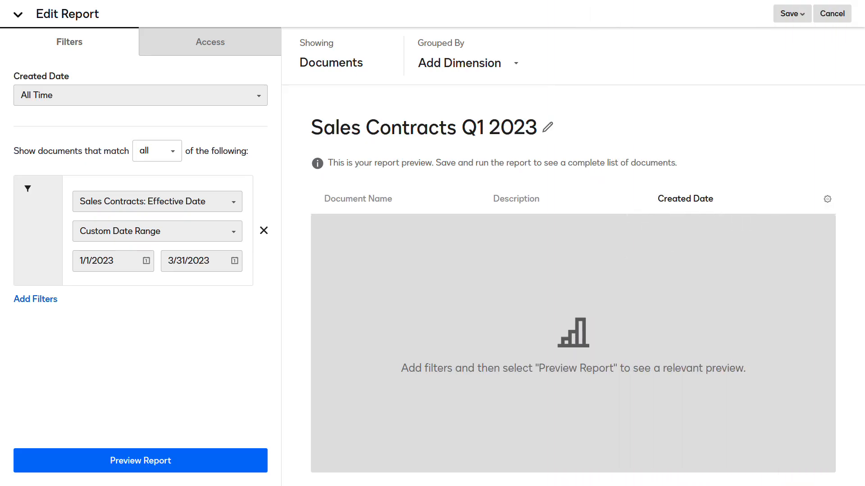
pyautogui.moveTo(827, 199)
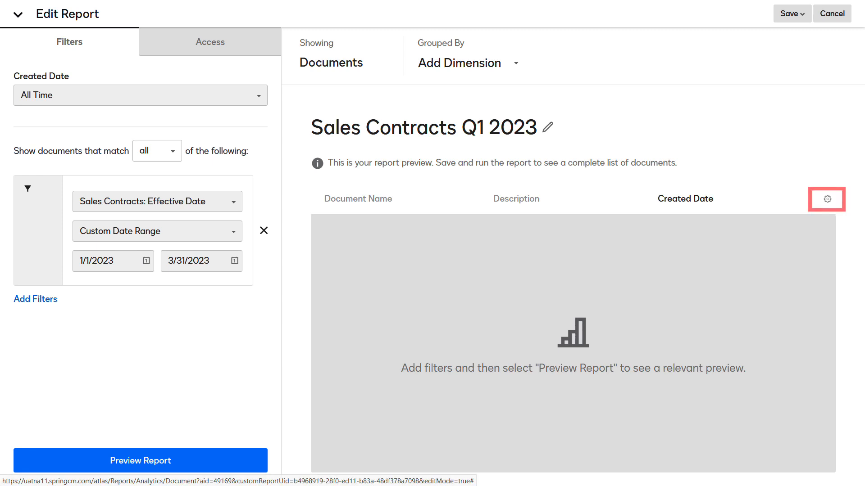
# Add Sales Contracts columns Contract Amount, Customer Name and Effective Date to the report
pyautogui.click(827, 199)
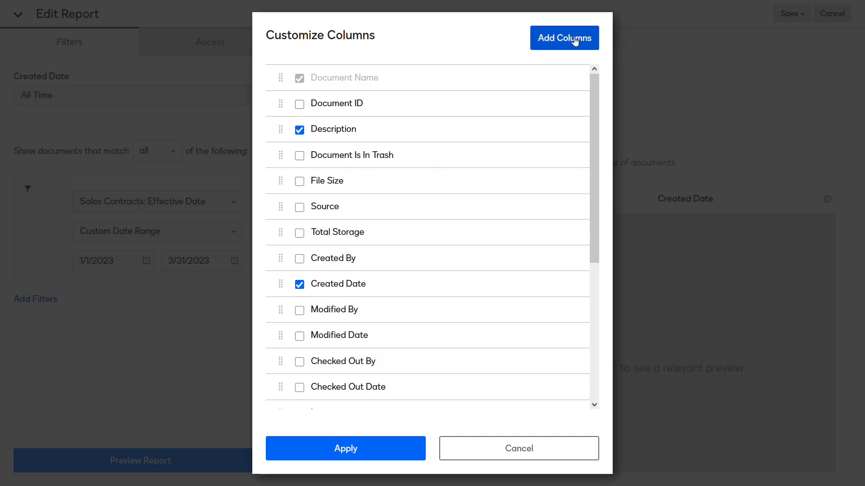
pyautogui.click(564, 38)
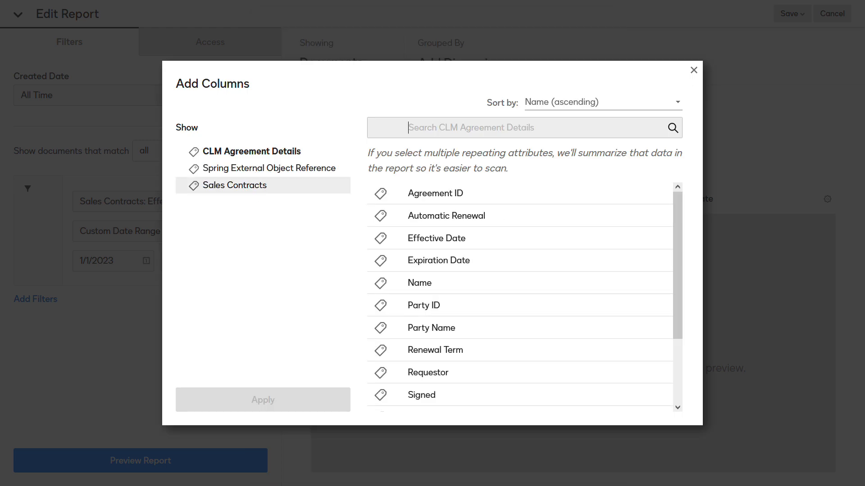
pyautogui.click(235, 185)
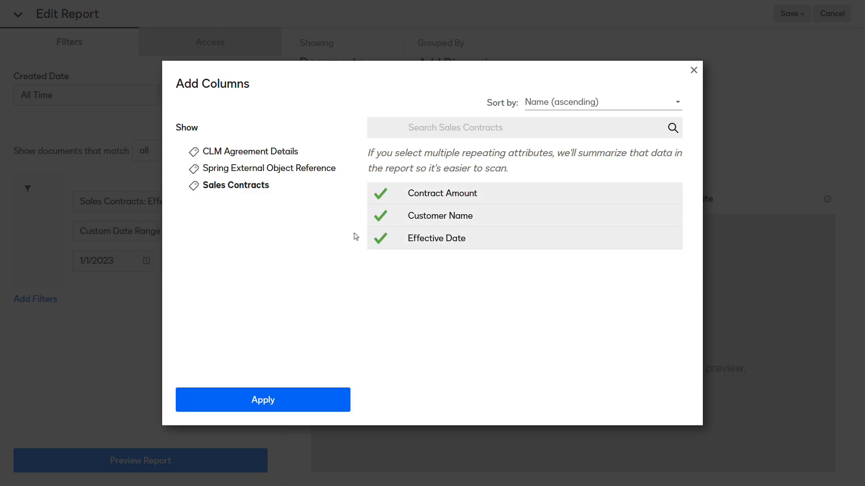
pyautogui.click(262, 400)
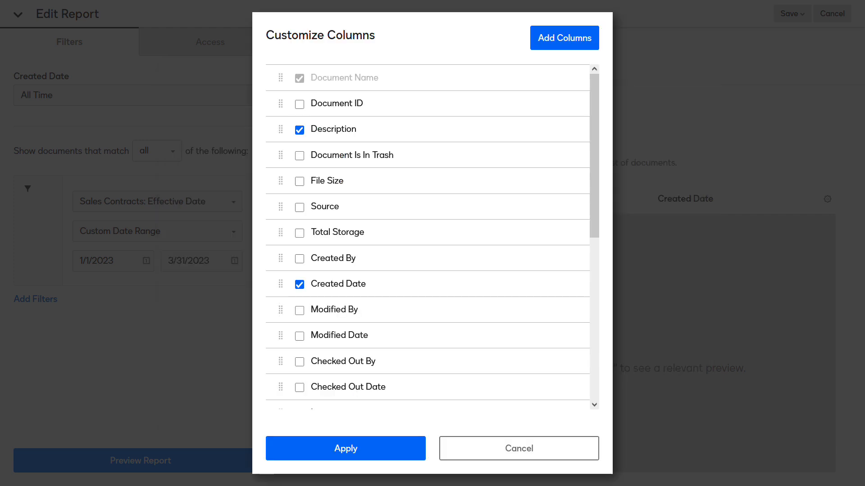
# Confirm the added Sales Contracts columns and remove the Description column
pyautogui.scroll(-3)
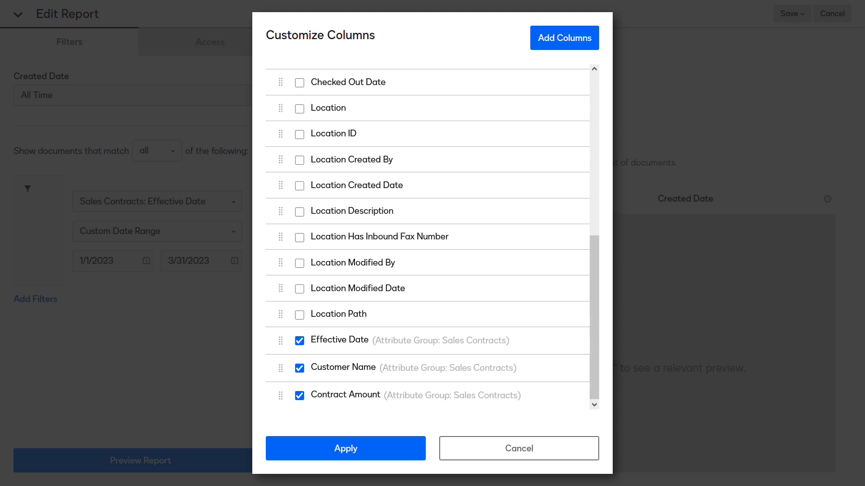
pyautogui.moveTo(410, 367)
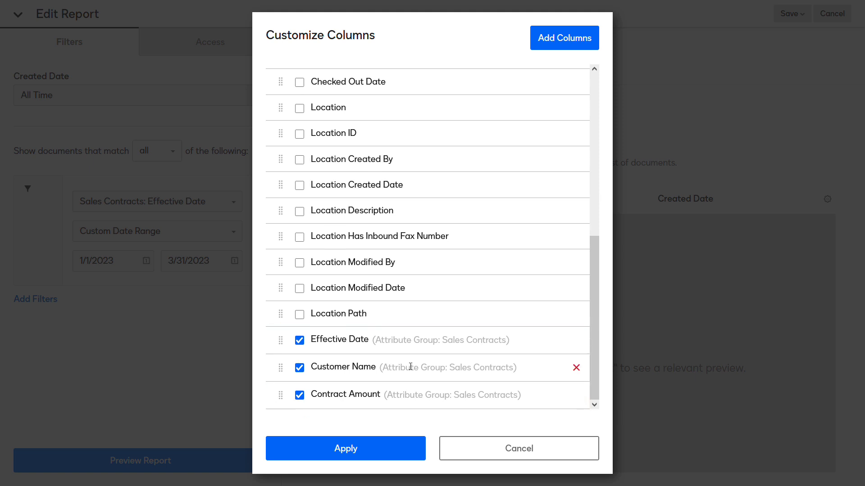
pyautogui.scroll(3)
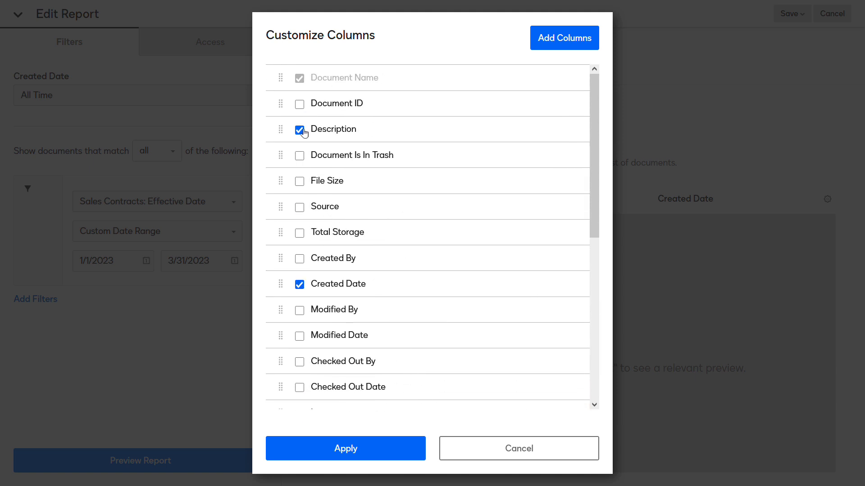
pyautogui.click(300, 283)
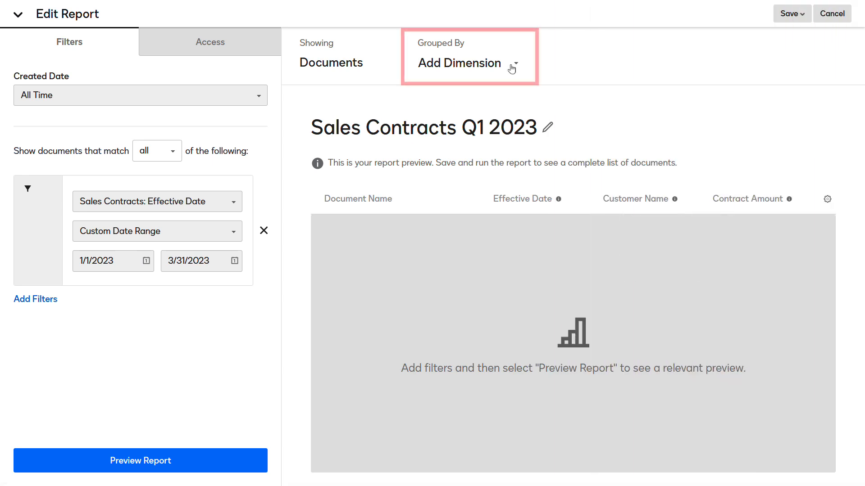
# Group the report by the Sales Contracts Effective Date document attribute
pyautogui.click(467, 62)
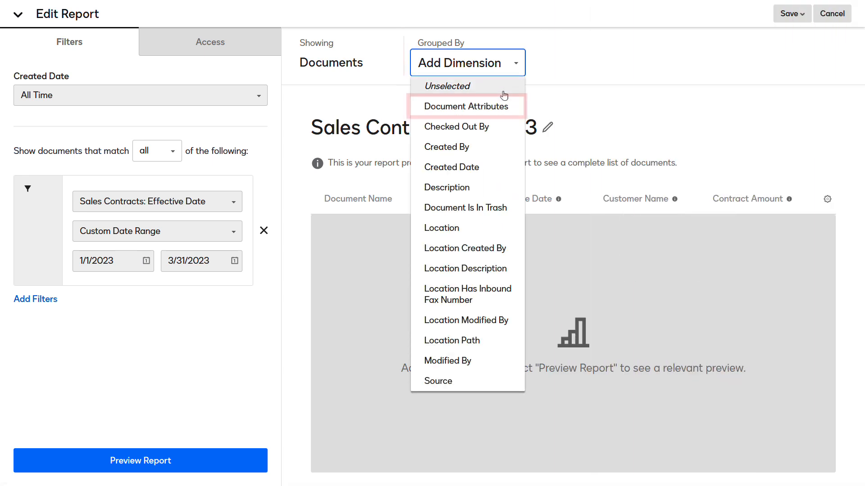
pyautogui.click(466, 106)
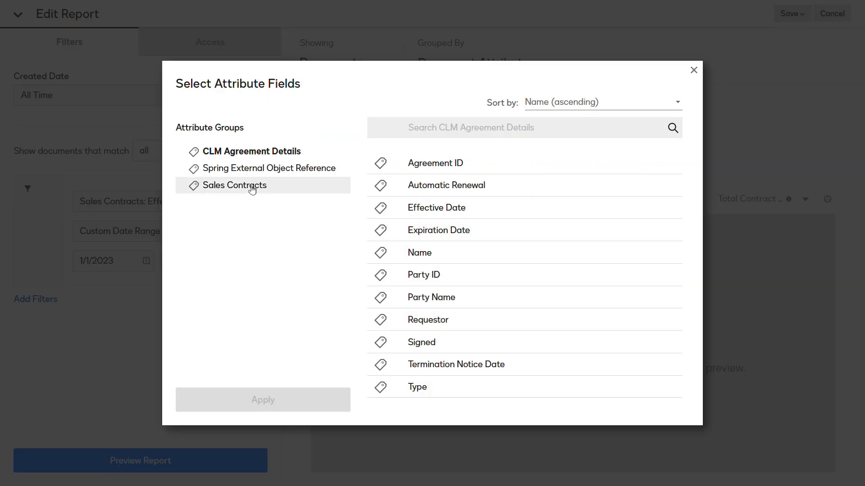
pyautogui.click(235, 185)
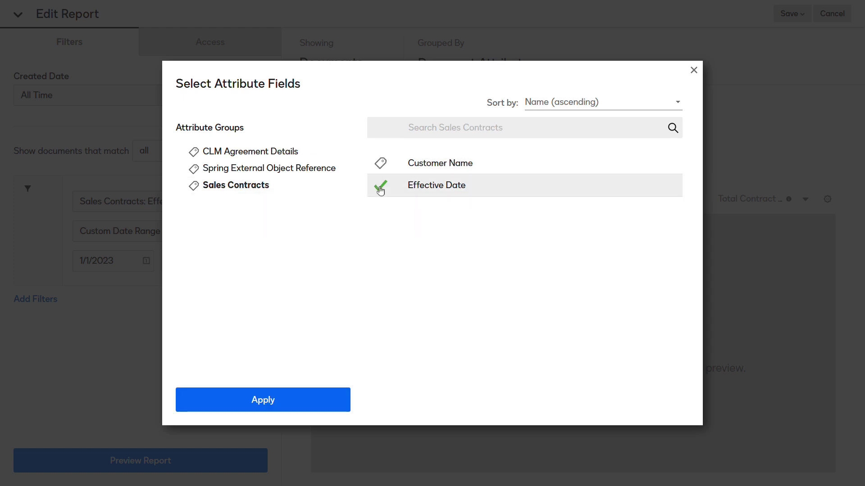
pyautogui.moveTo(263, 400)
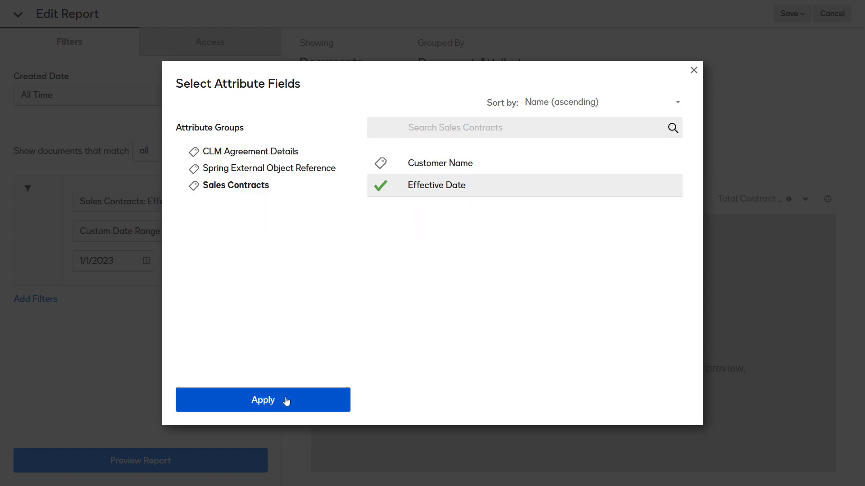
pyautogui.click(263, 400)
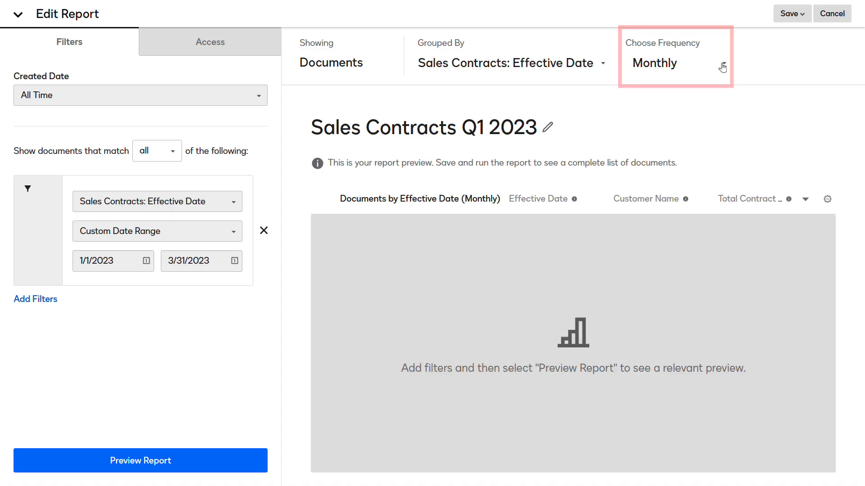
# Preview the report grouped monthly, expanding and collapsing the January 2023 group
pyautogui.click(675, 62)
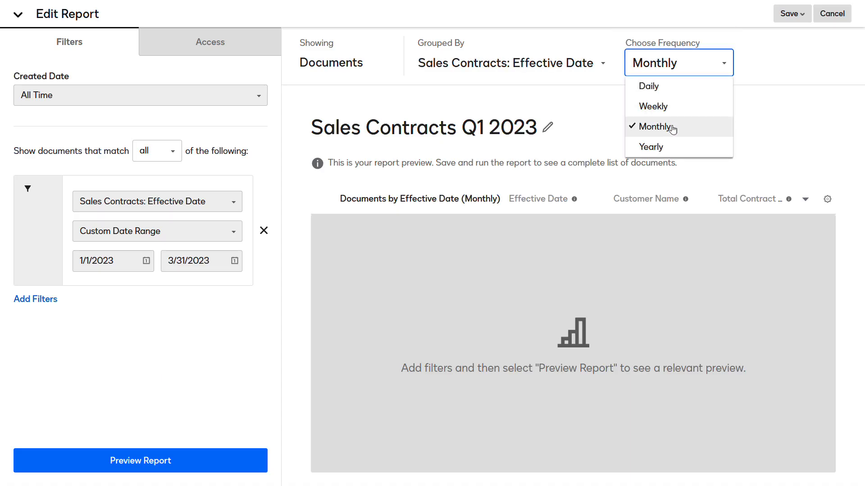
pyautogui.click(652, 127)
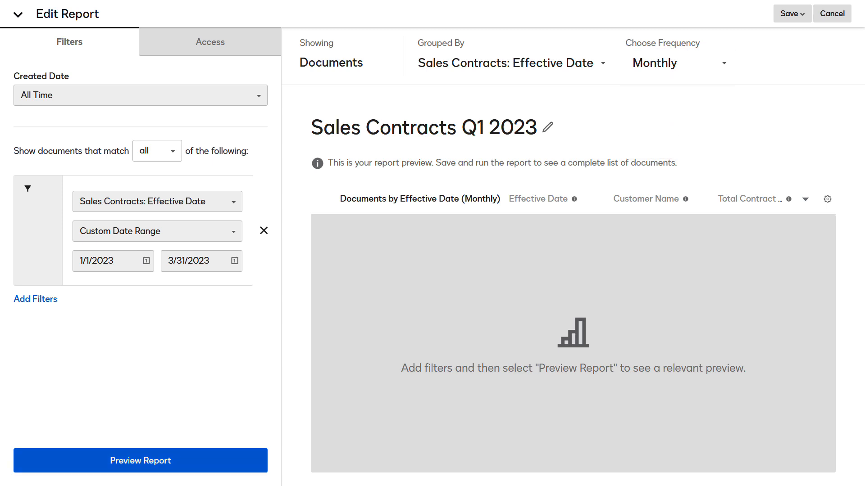
pyautogui.click(140, 460)
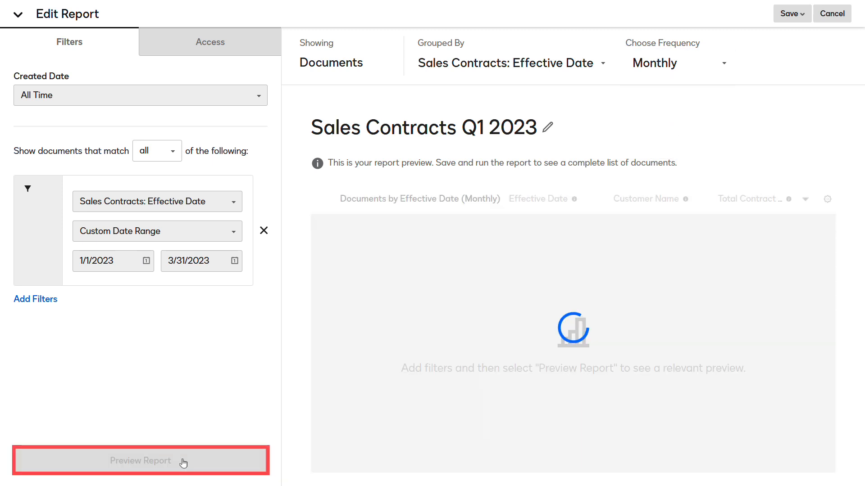
pyautogui.click(140, 460)
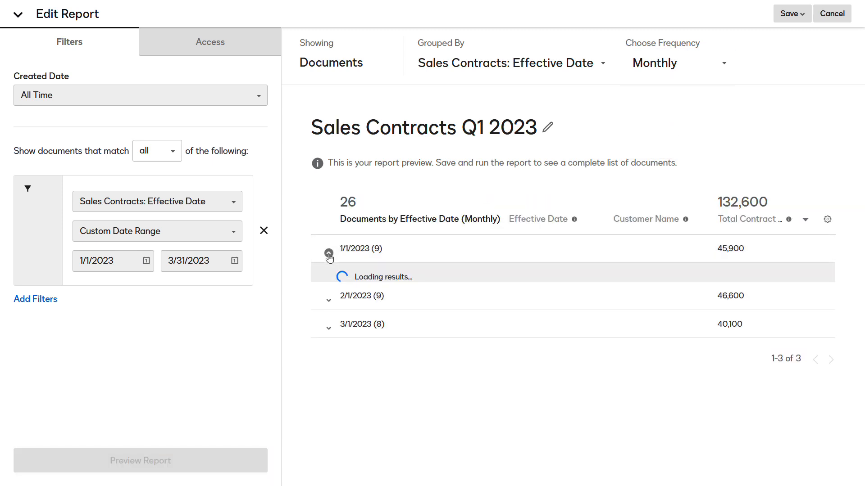
pyautogui.click(328, 248)
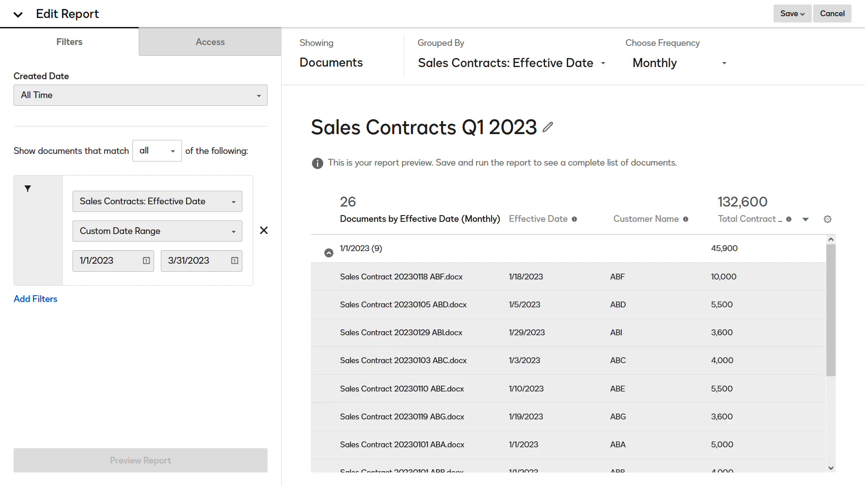
pyautogui.click(329, 248)
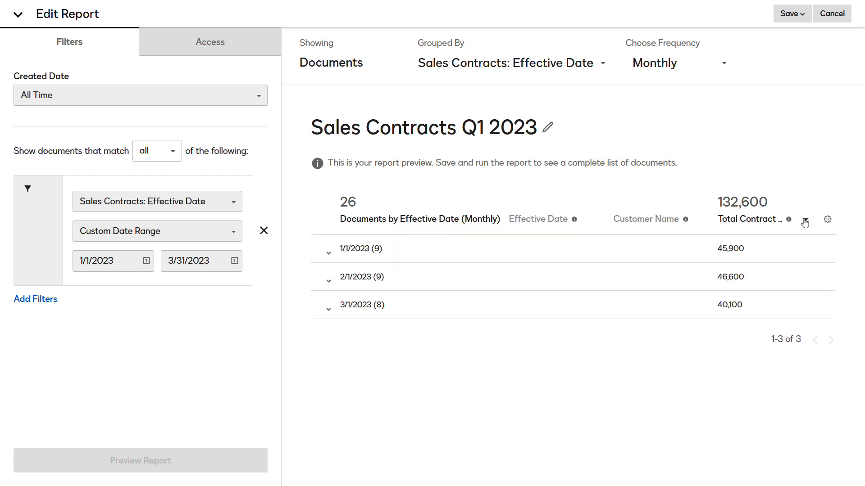
# Check the Total Contract Amount aggregation showing 132,600 across 26 documents
pyautogui.click(804, 222)
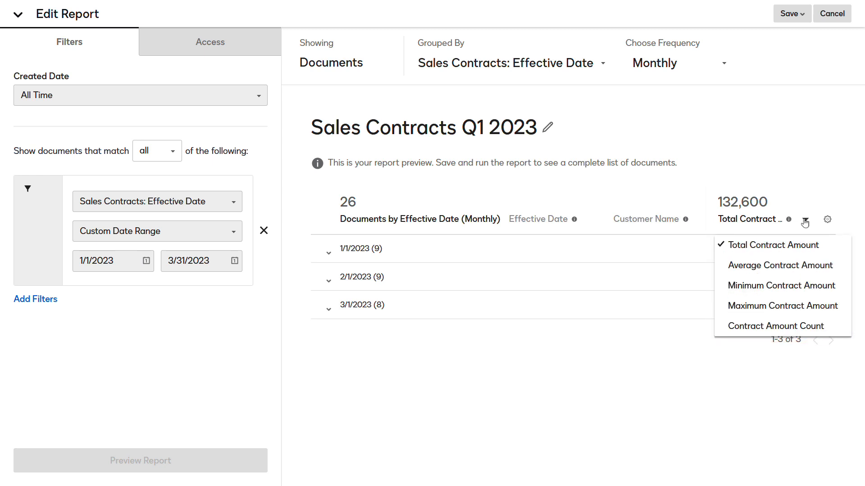
pyautogui.click(789, 13)
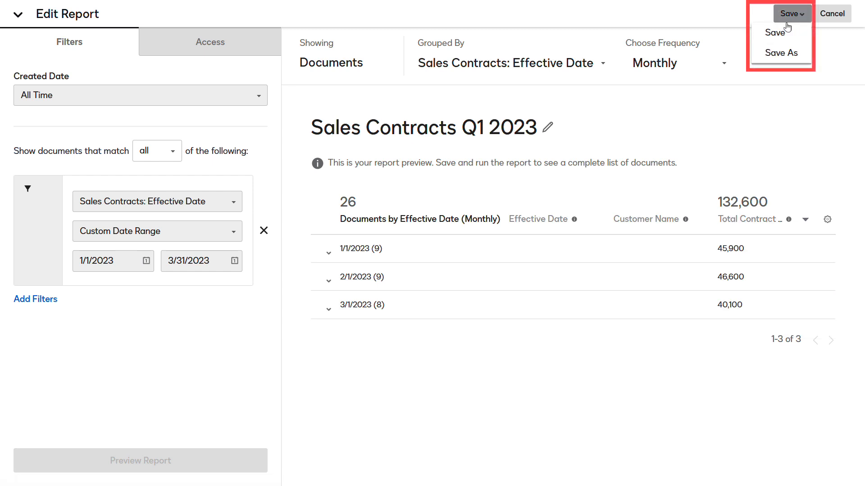
# Save the Sales Contracts Q1 2023 report and reopen it via Actions > Edit
pyautogui.click(774, 32)
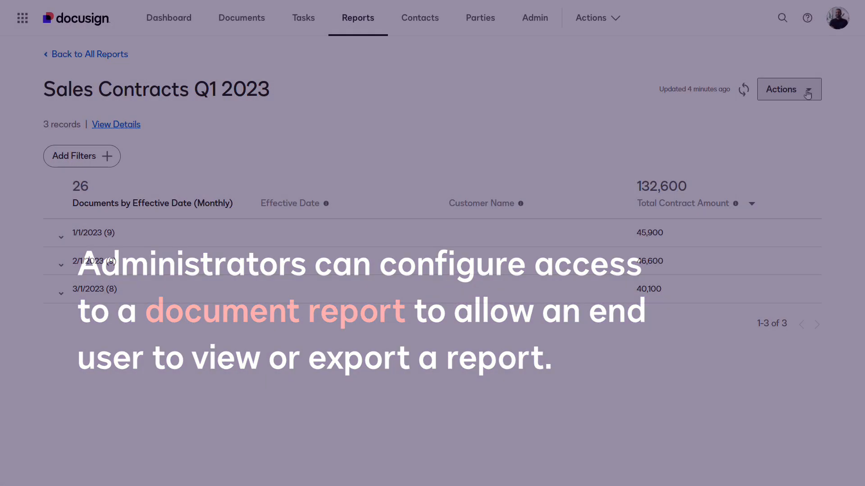
pyautogui.click(788, 88)
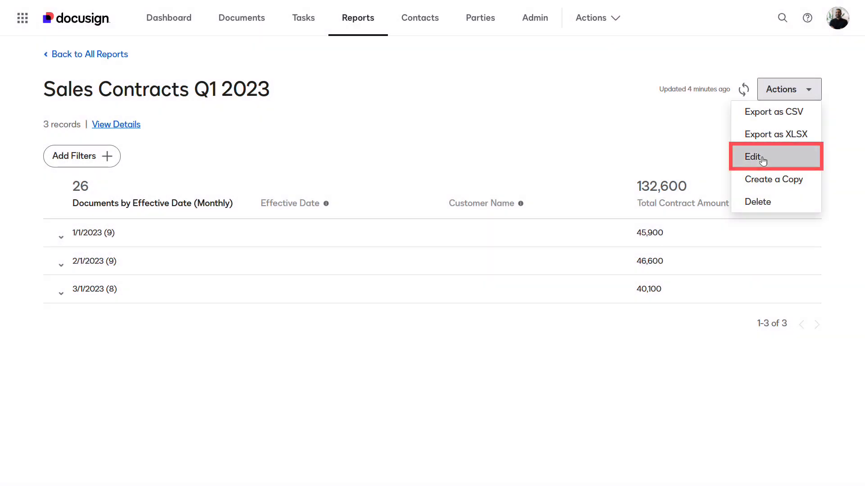
pyautogui.click(752, 157)
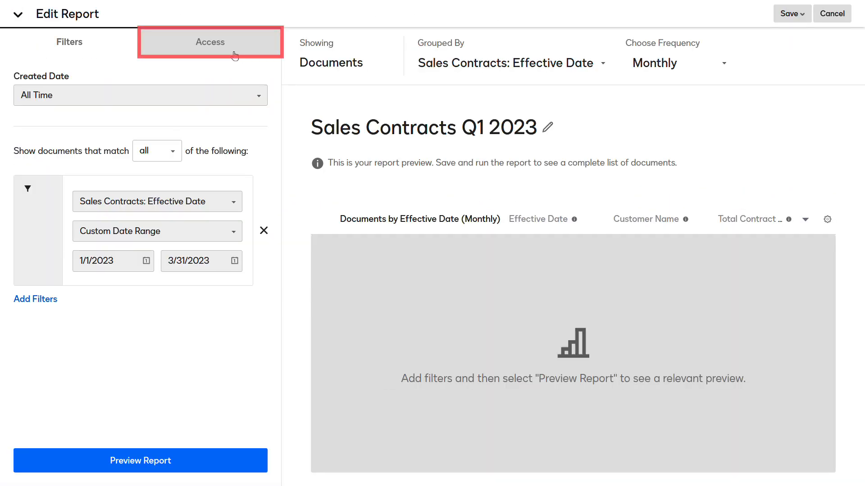
# In Access settings, add the Sales group to the report's users and groups
pyautogui.click(211, 42)
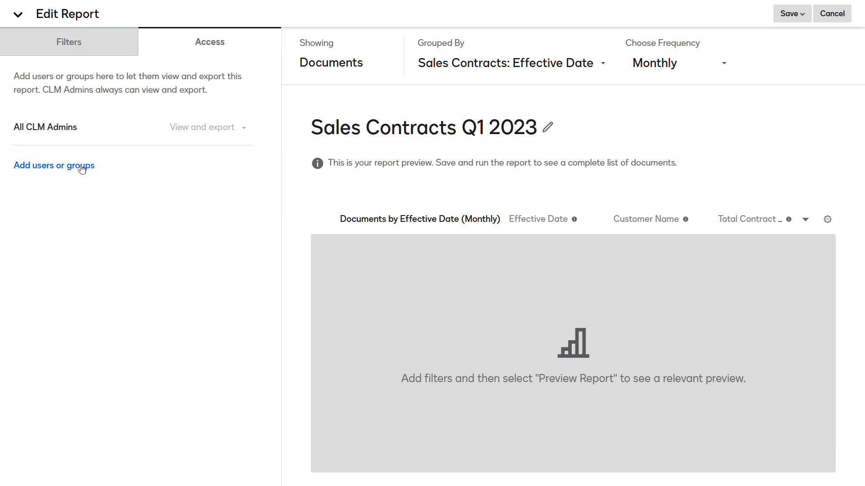
pyautogui.click(55, 165)
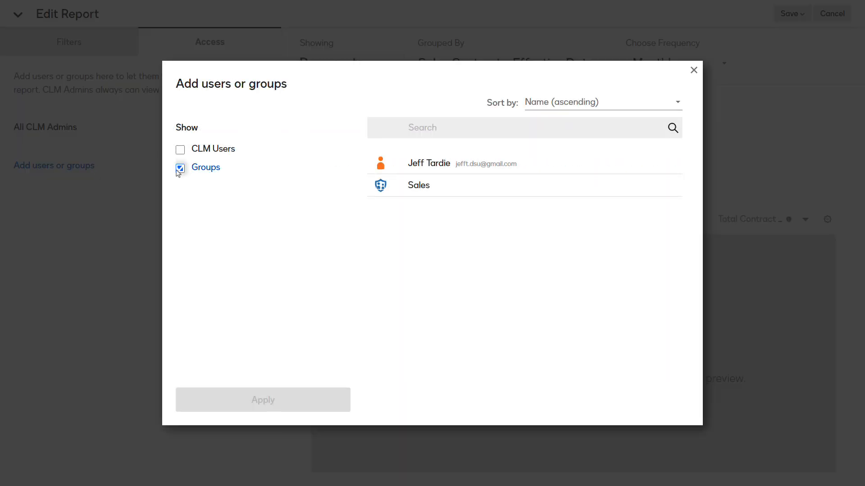
pyautogui.click(180, 167)
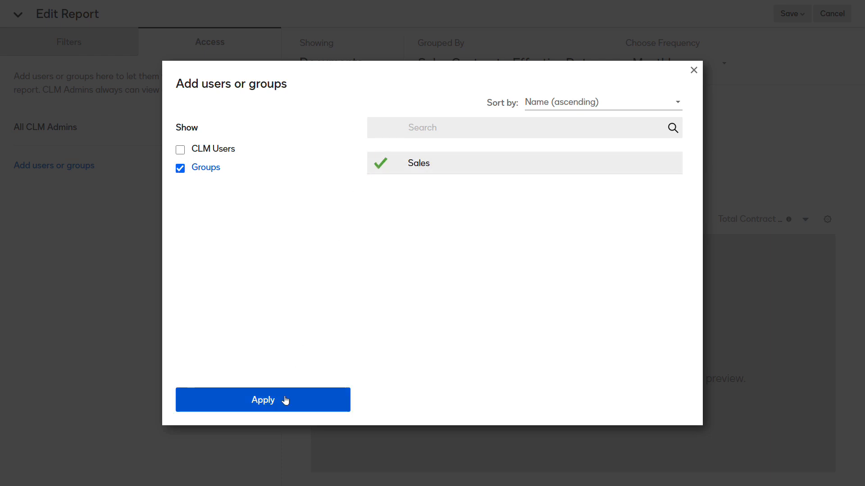
pyautogui.click(262, 400)
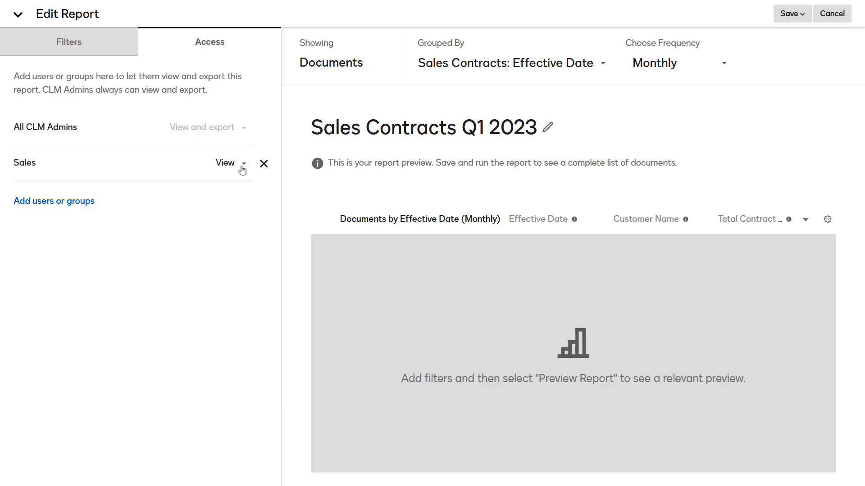
# Set the Sales group permission to View and export and save the report
pyautogui.click(225, 162)
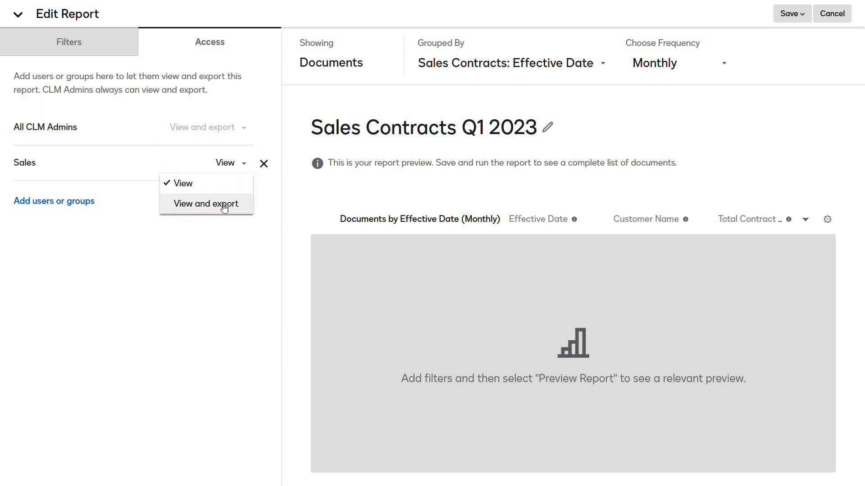
pyautogui.click(206, 203)
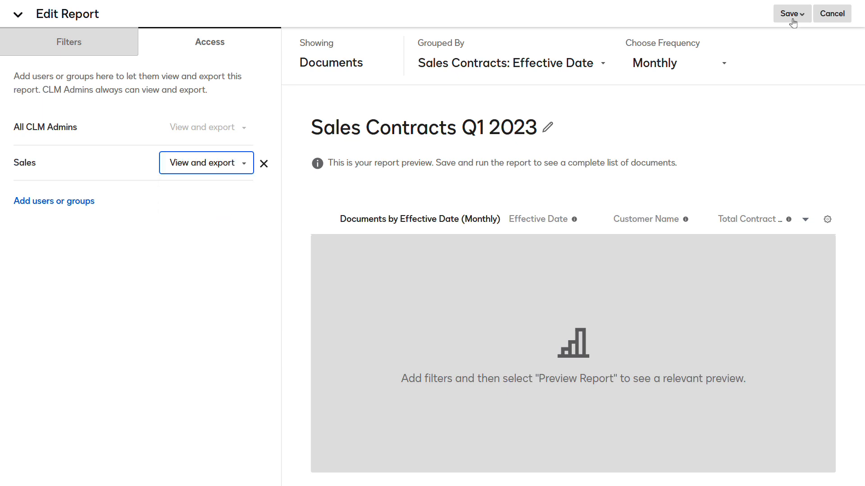
pyautogui.click(791, 13)
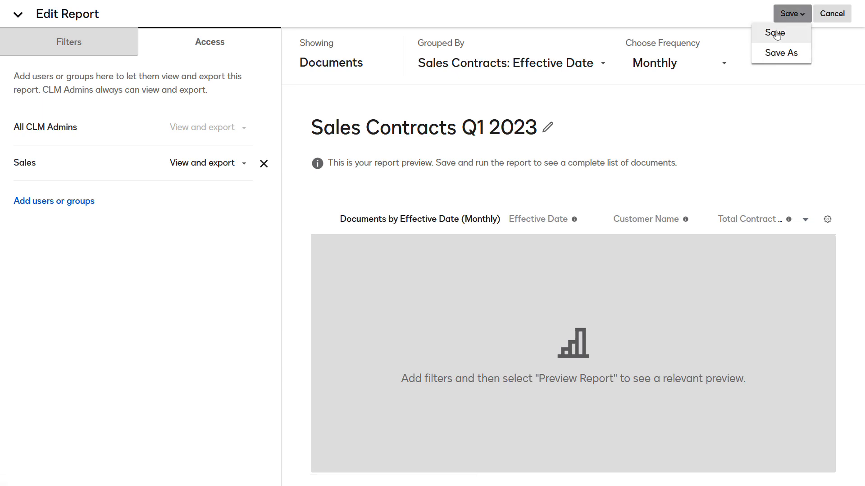
pyautogui.click(773, 33)
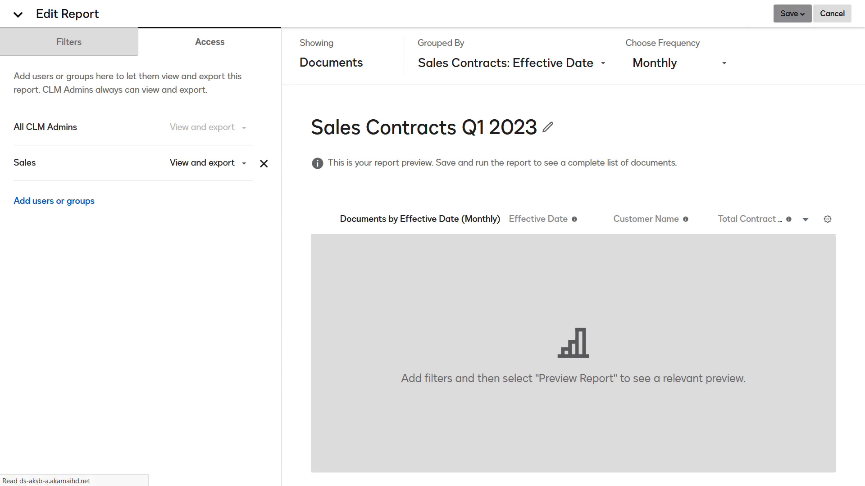
pyautogui.click(788, 14)
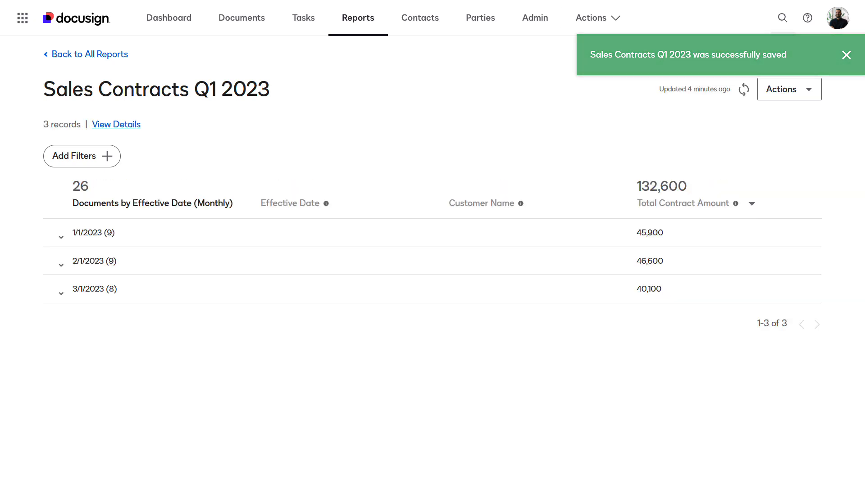
# Dismiss the success banner confirming the Sales Contracts Q1 2023 report saved
pyautogui.click(846, 55)
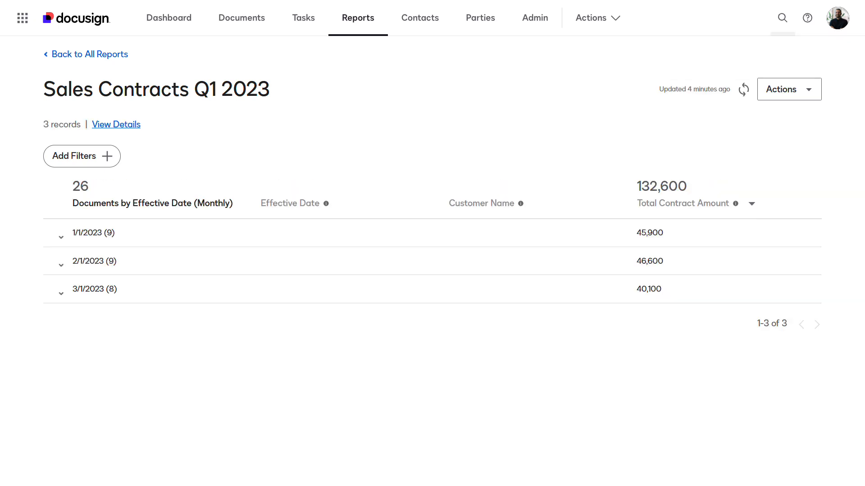